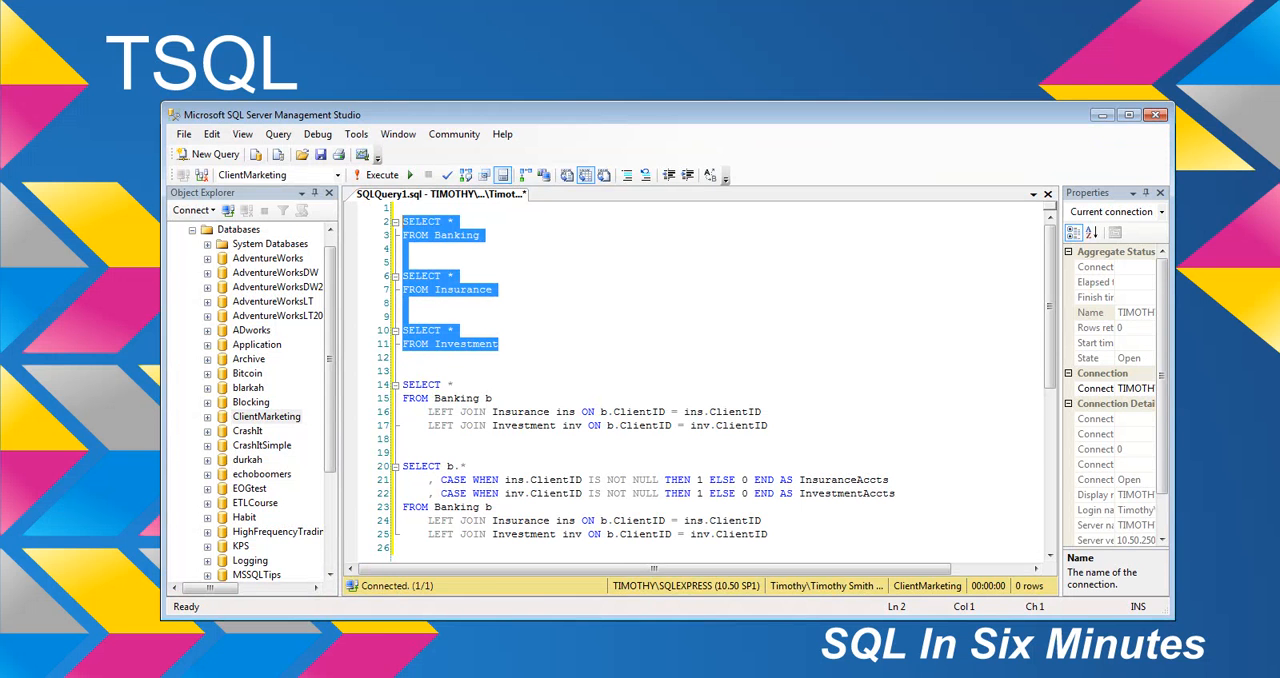
Step: Execute the three SELECT * statements on Banking, Insurance and Investment and move down to the join query
{"action": "left_click", "coordinate": [378, 174]}
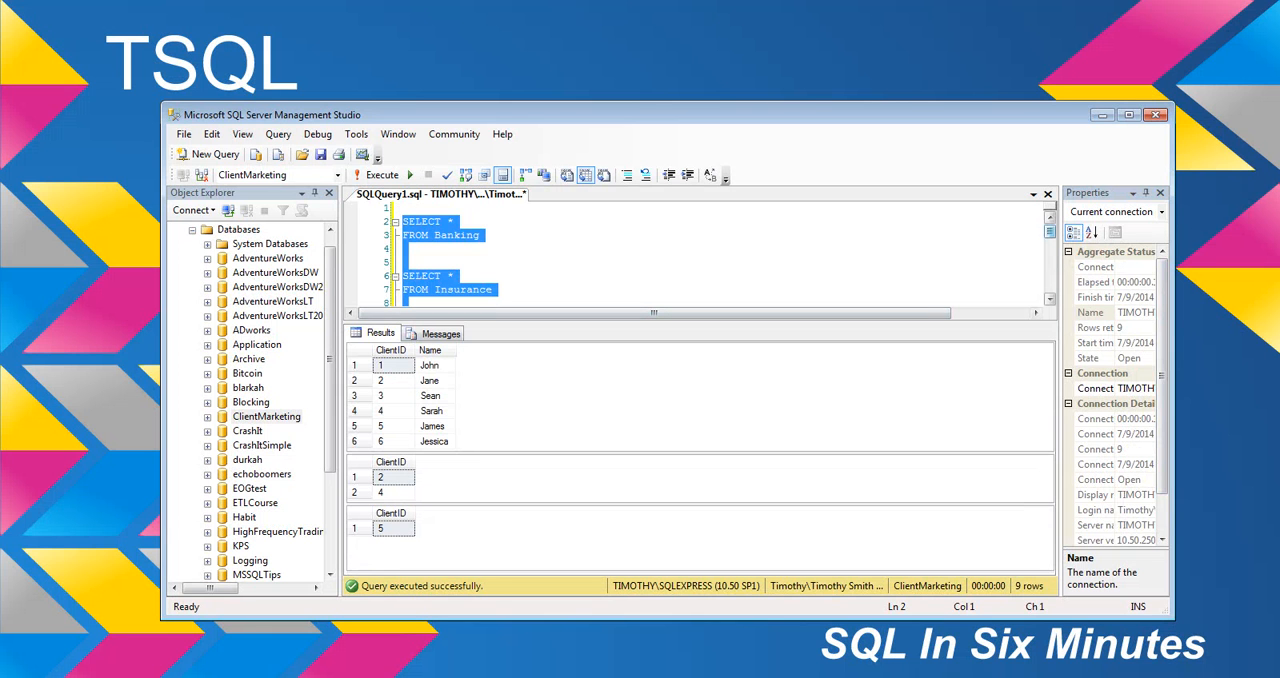
{"action": "scroll", "scroll_direction": "down", "scroll_amount": 3}
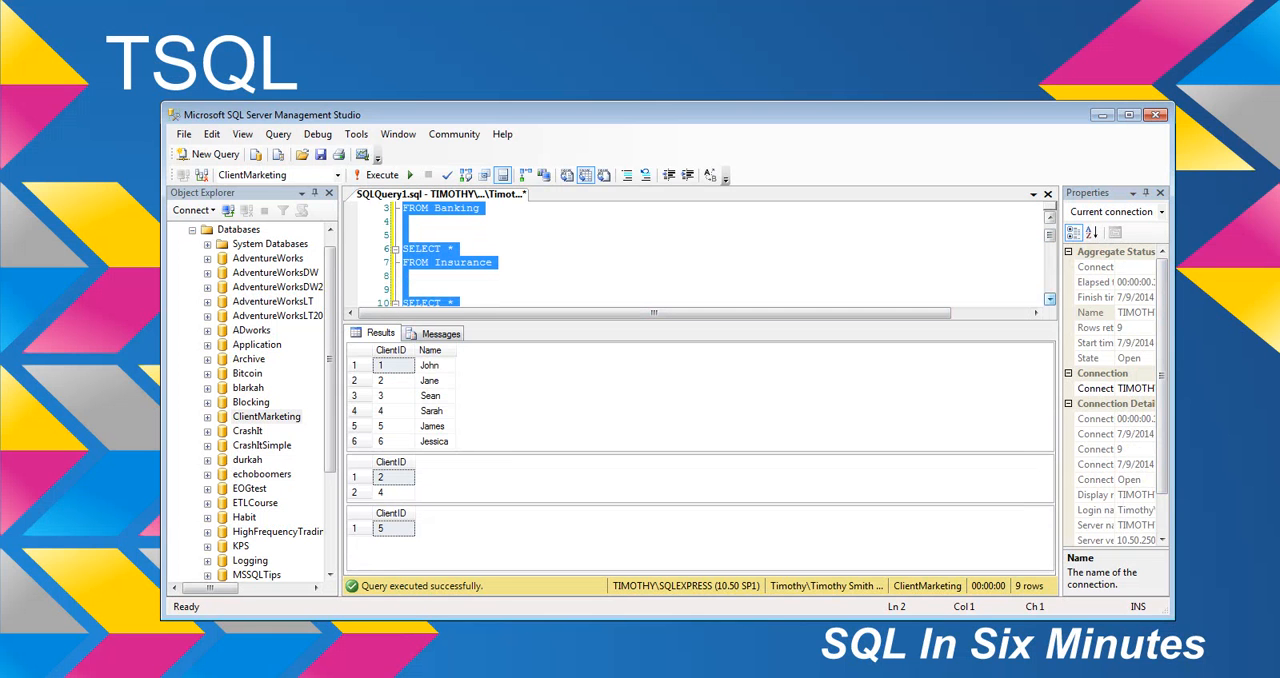
{"action": "scroll", "scroll_direction": "down", "scroll_amount": 3}
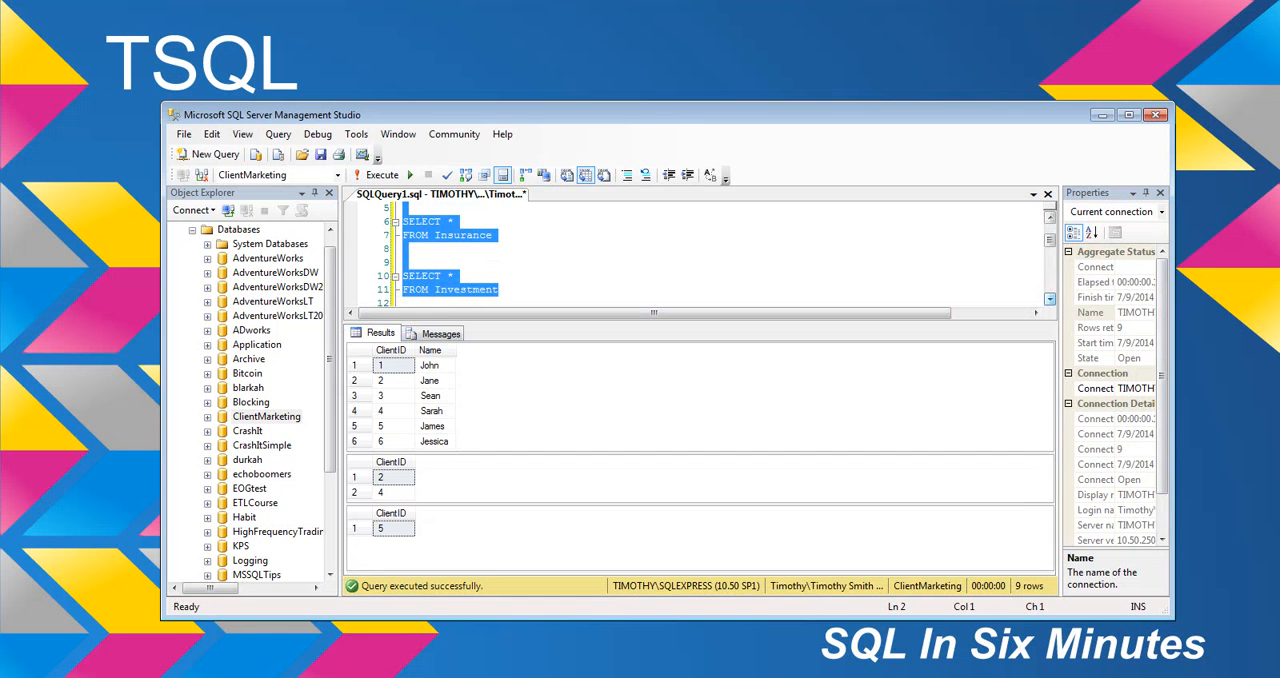
{"action": "scroll", "scroll_direction": "down", "scroll_amount": 3}
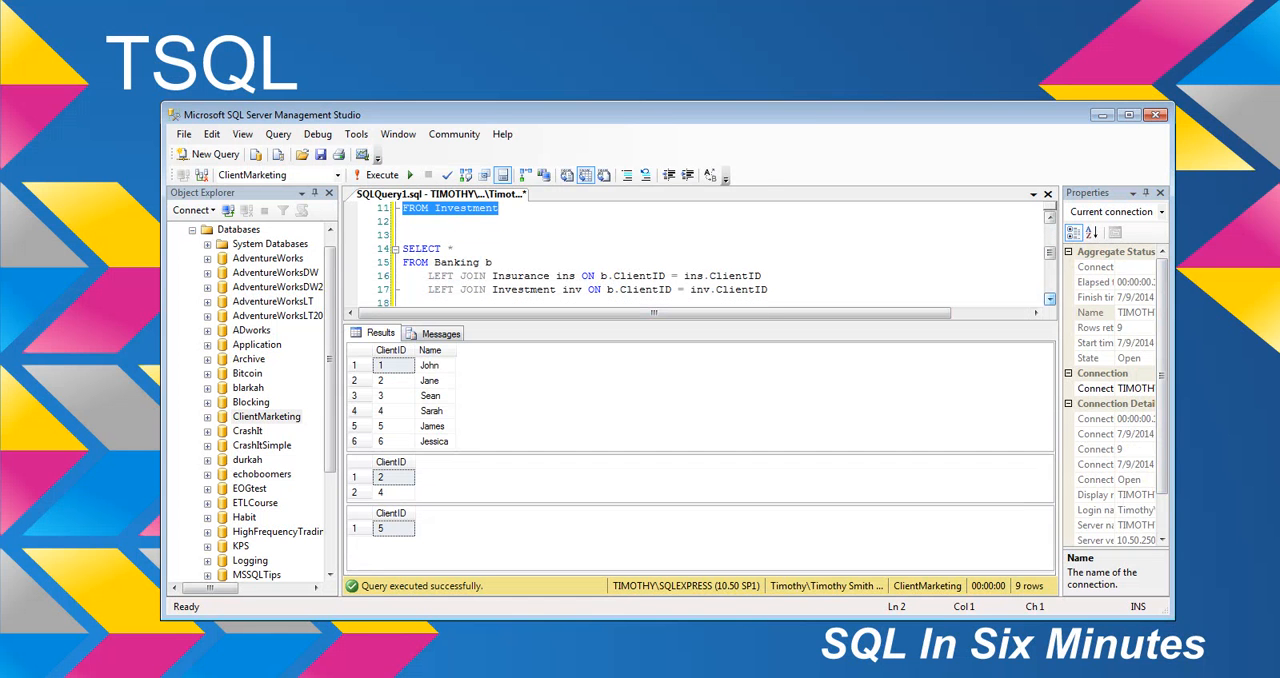
Step: Select the SELECT * FROM Banking b query with its LEFT JOINs to Insurance and Investment
{"action": "left_click", "coordinate": [548, 276]}
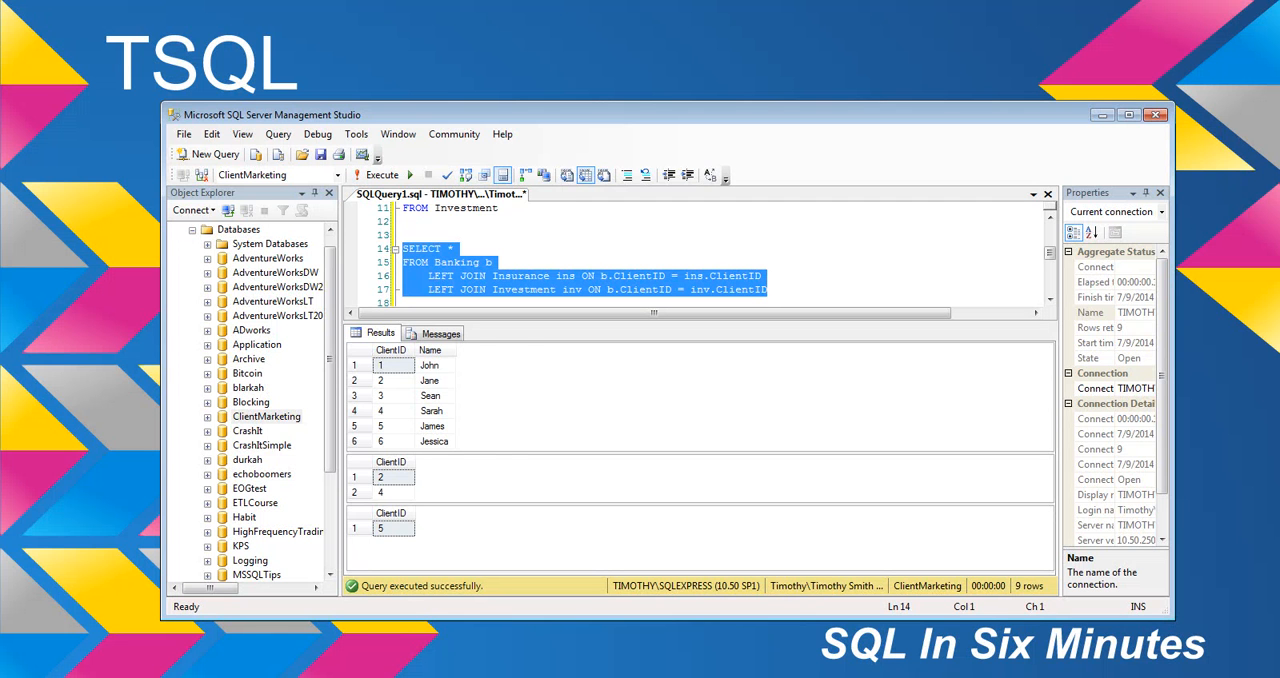
Step: Execute the LEFT JOIN and review John's and Sean's NULLs beside Jane's, Sarah's and James's matching ClientIDs
{"action": "left_click", "coordinate": [380, 174]}
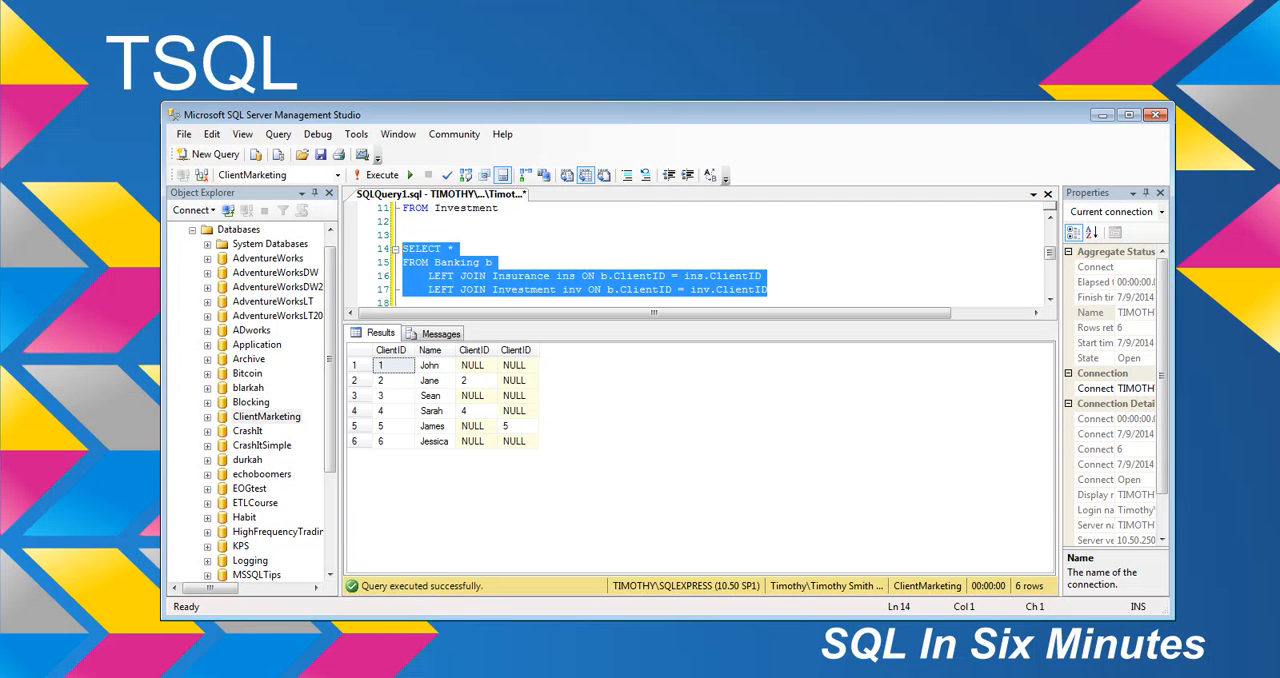
{"action": "left_click", "coordinate": [472, 364]}
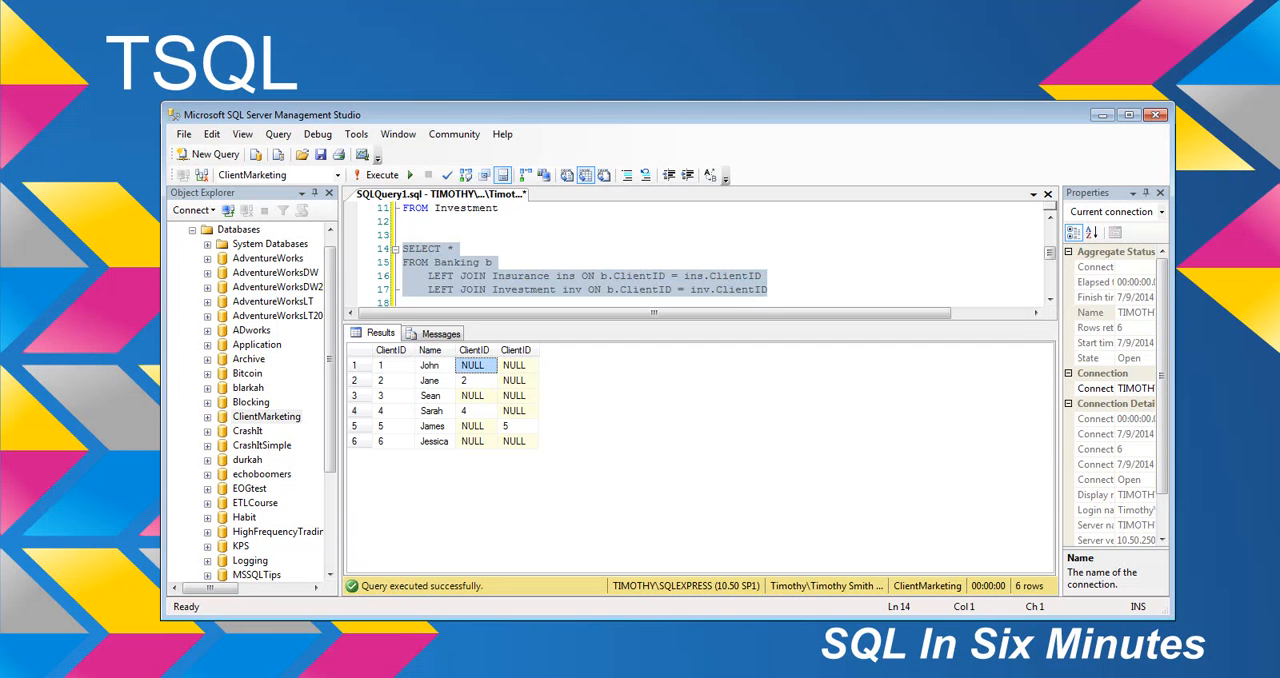
{"action": "left_click", "coordinate": [512, 396]}
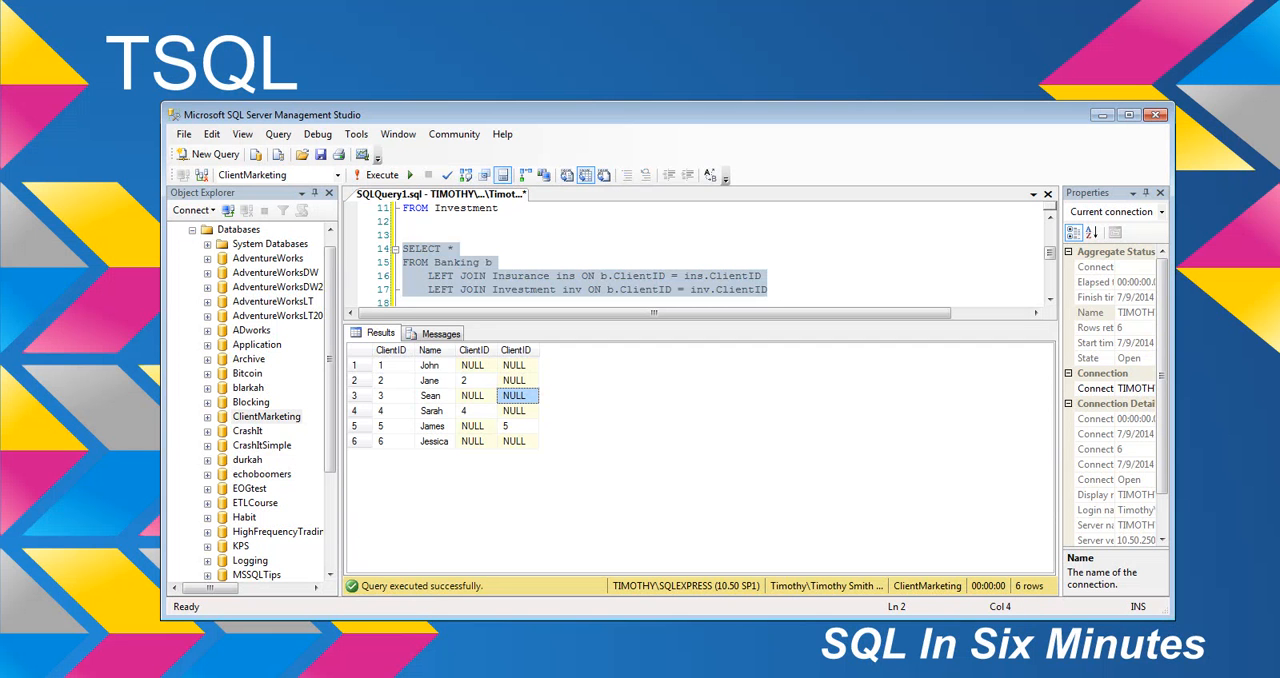
{"action": "left_click", "coordinate": [476, 380]}
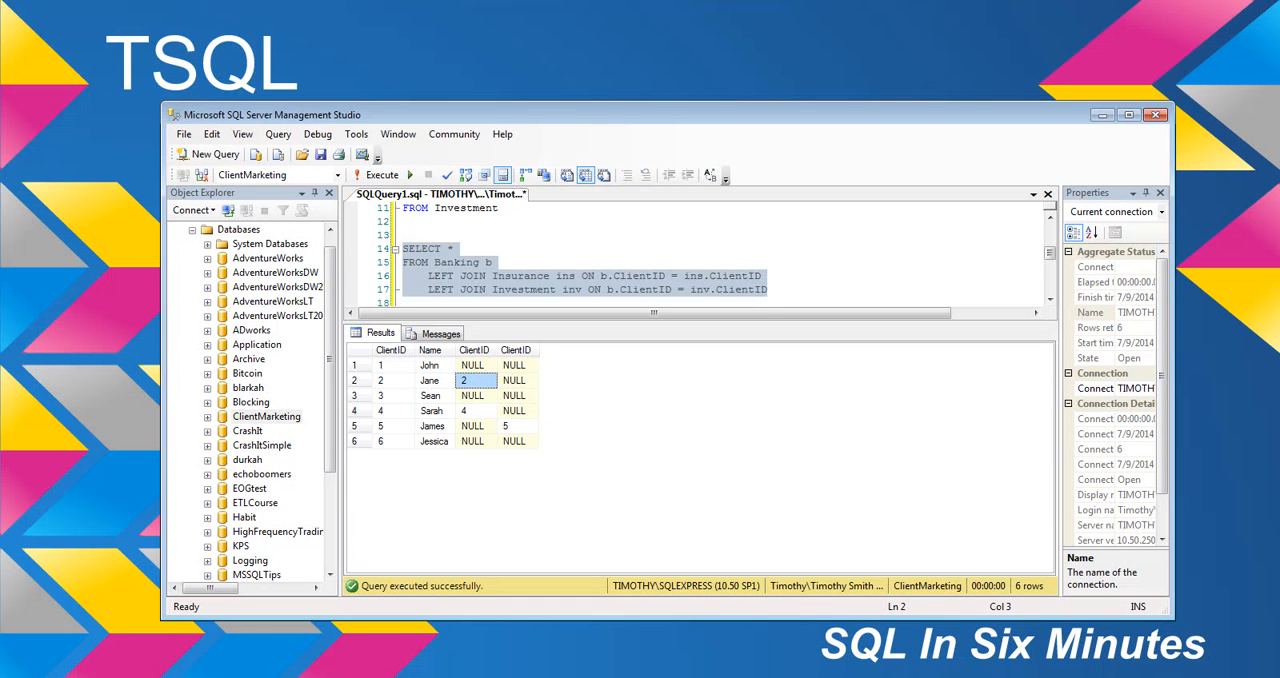
{"action": "left_click", "coordinate": [476, 410]}
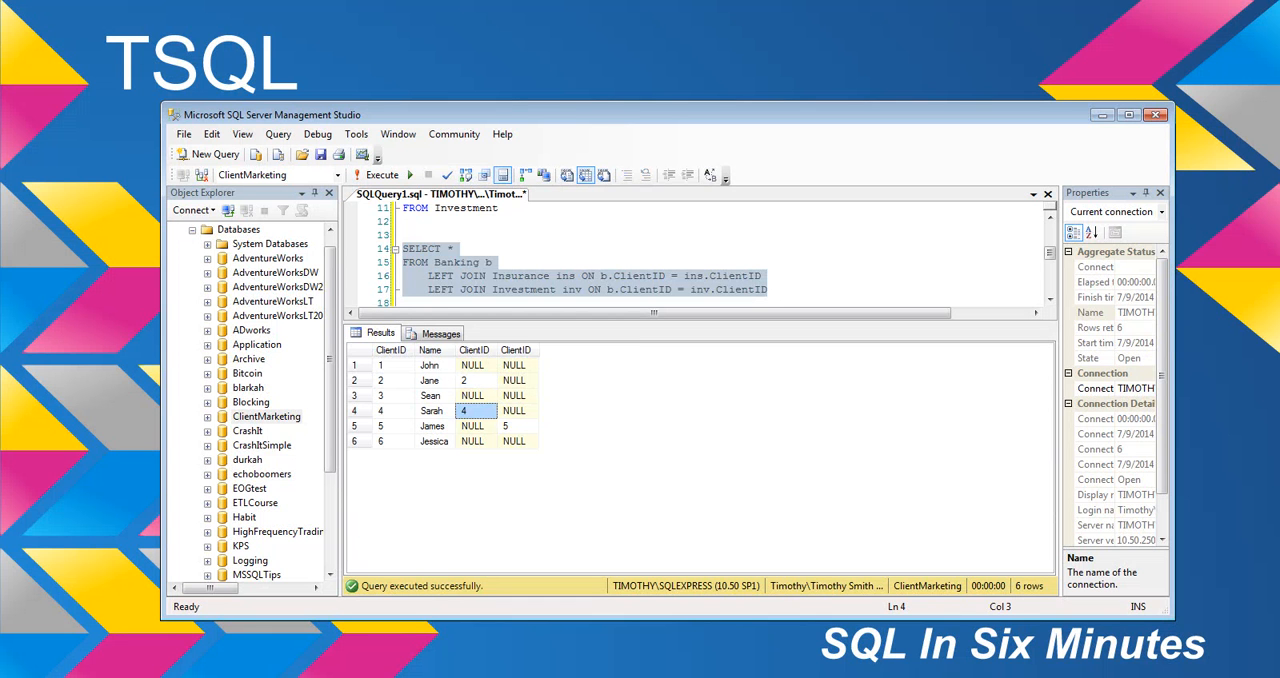
{"action": "left_click", "coordinate": [518, 426]}
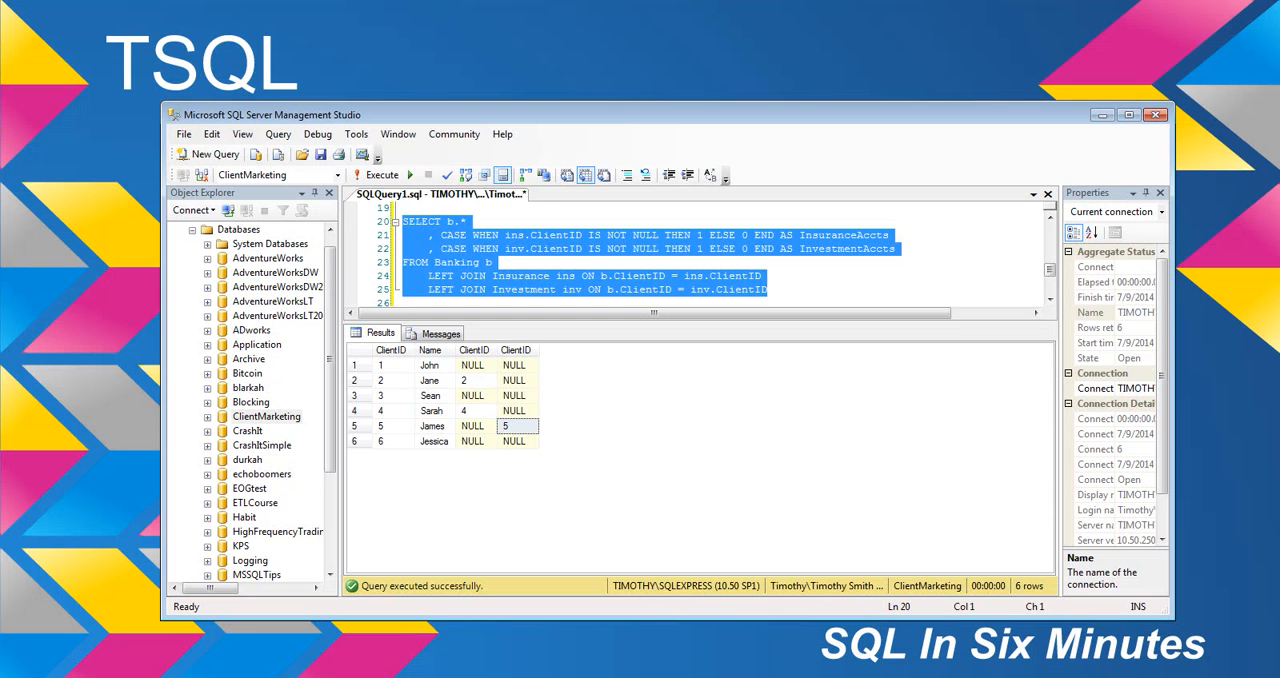
Step: Execute the CASE-flag query and check Sarah's InsuranceAccts 1 and InvestmentAccts 0
{"action": "left_click", "coordinate": [380, 174]}
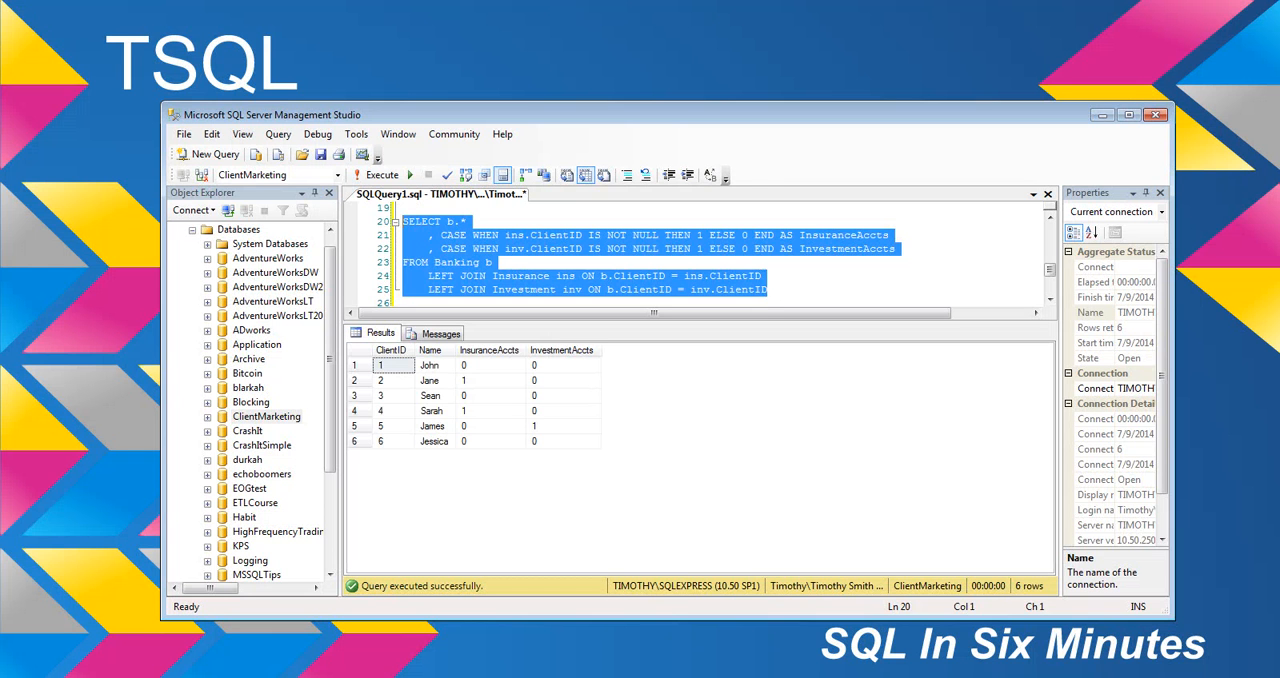
{"action": "left_click", "coordinate": [490, 410]}
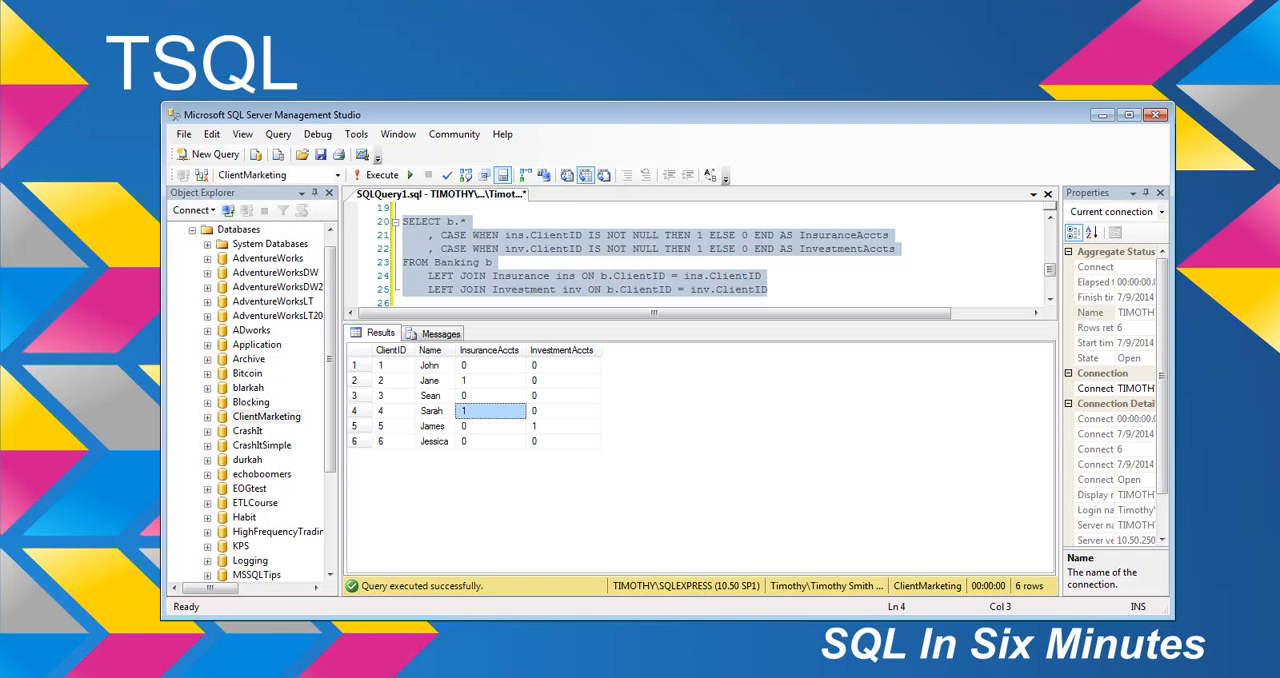
{"action": "left_click", "coordinate": [564, 410]}
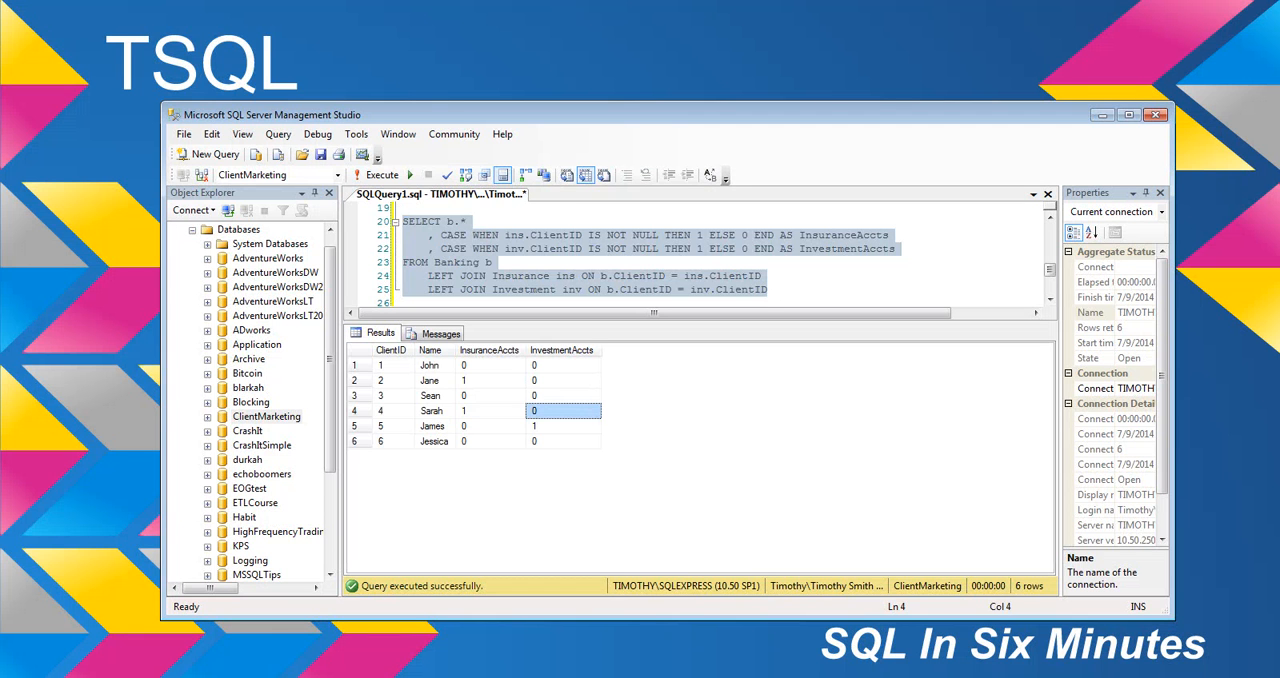
{"action": "left_click", "coordinate": [390, 364]}
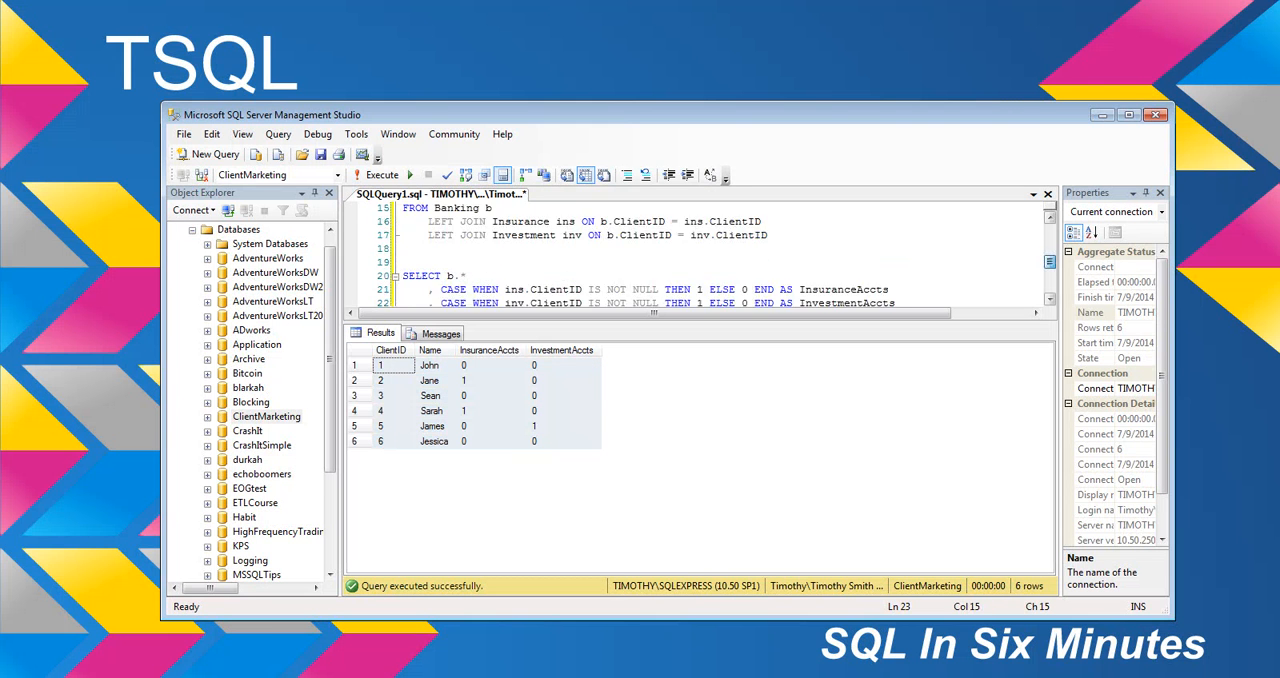
{"action": "scroll", "scroll_direction": "up", "scroll_amount": 3}
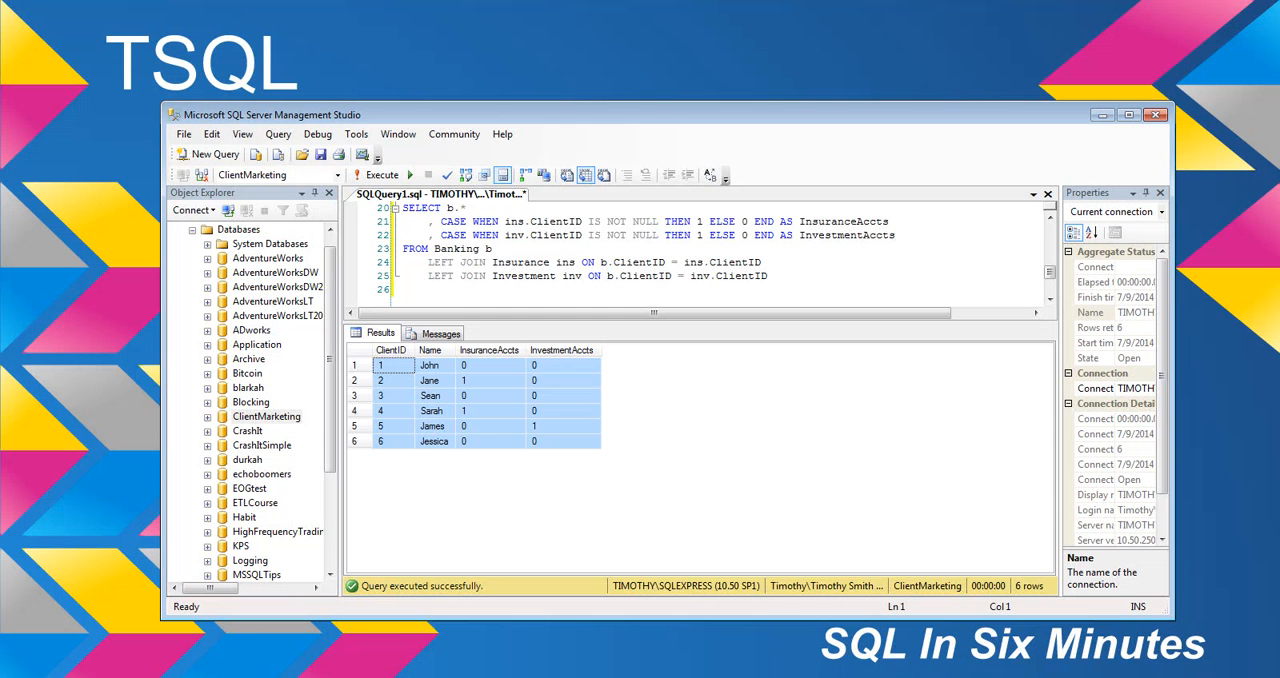
{"action": "left_click", "coordinate": [490, 396]}
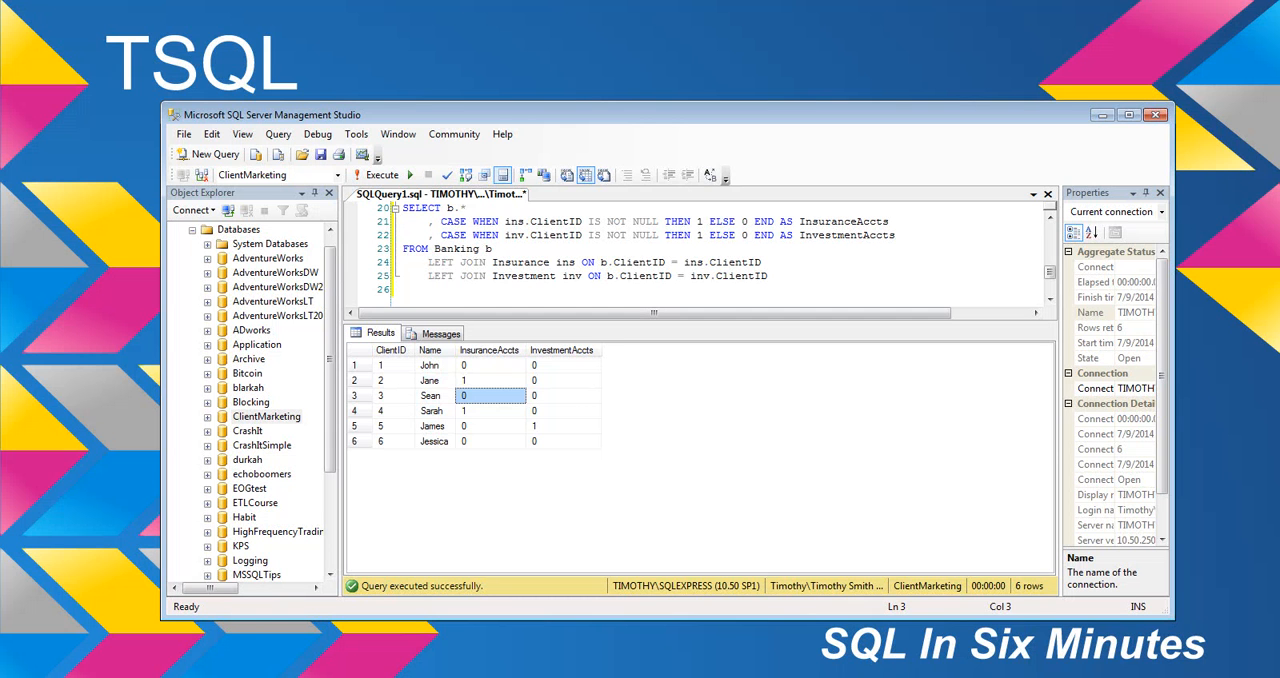
{"action": "left_click_drag", "start_coordinate": [430, 262], "coordinate": [770, 276]}
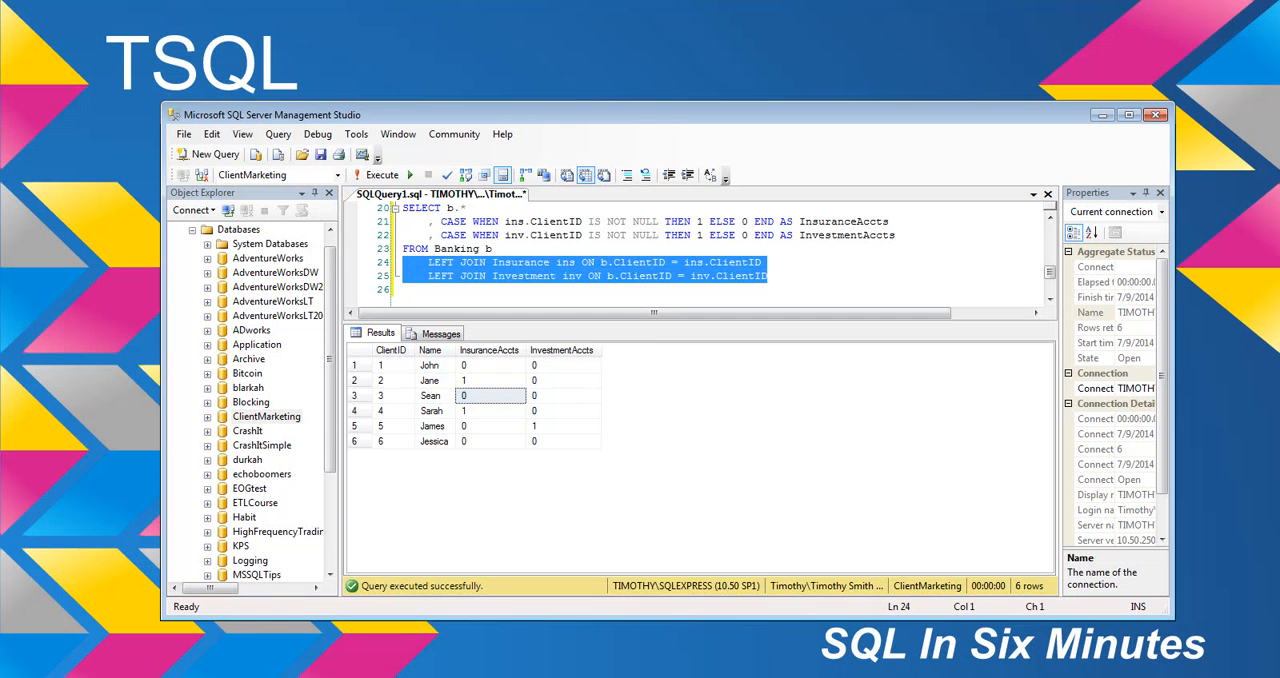